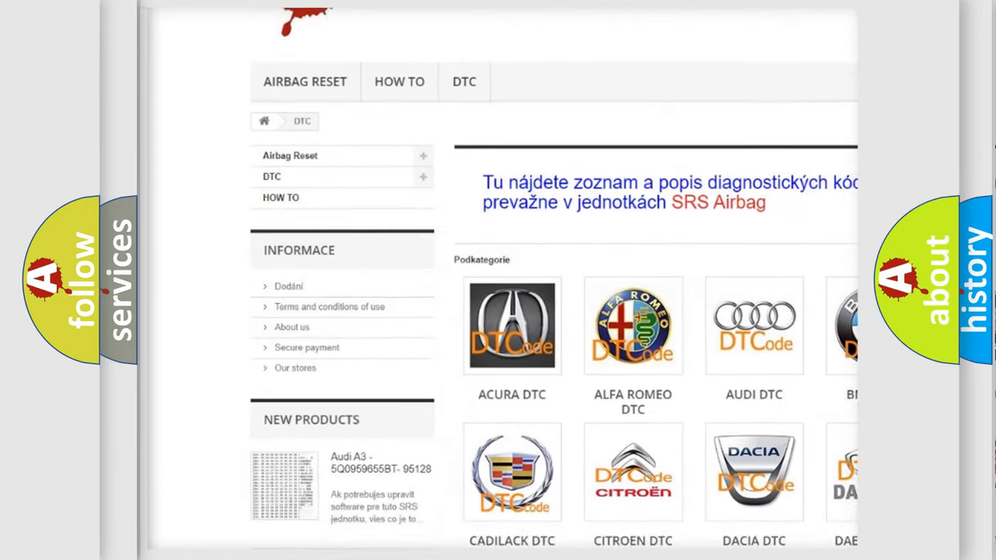
scroll(down, 3)
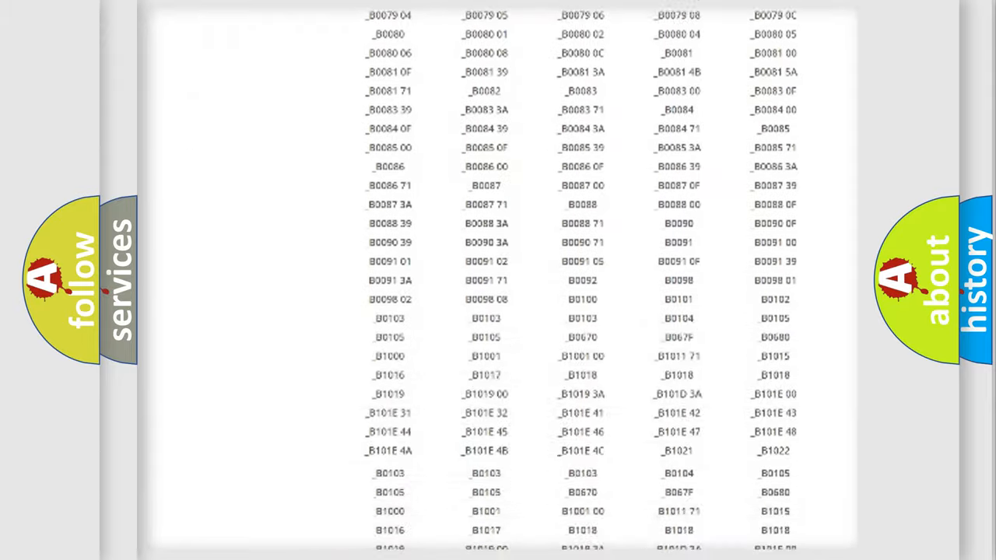
scroll(up, 3)
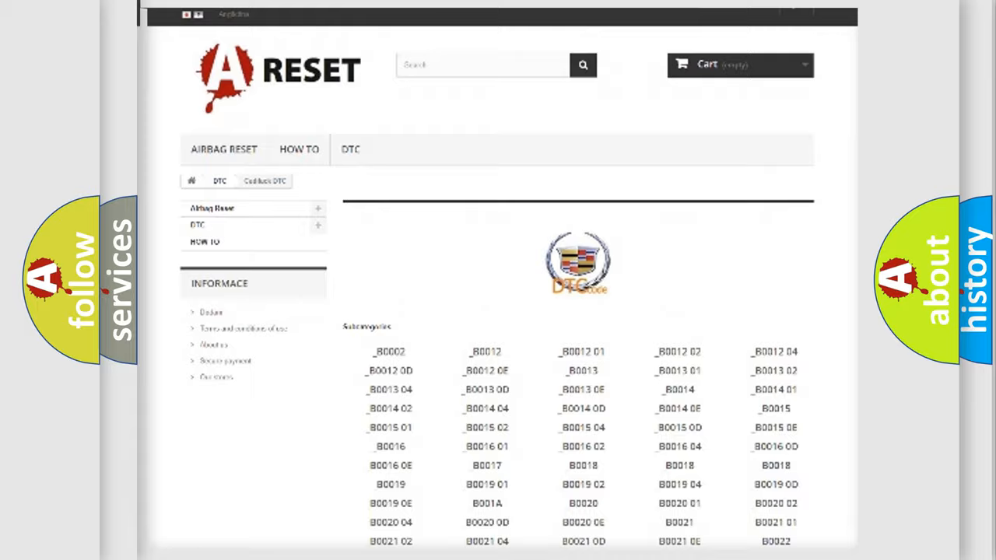